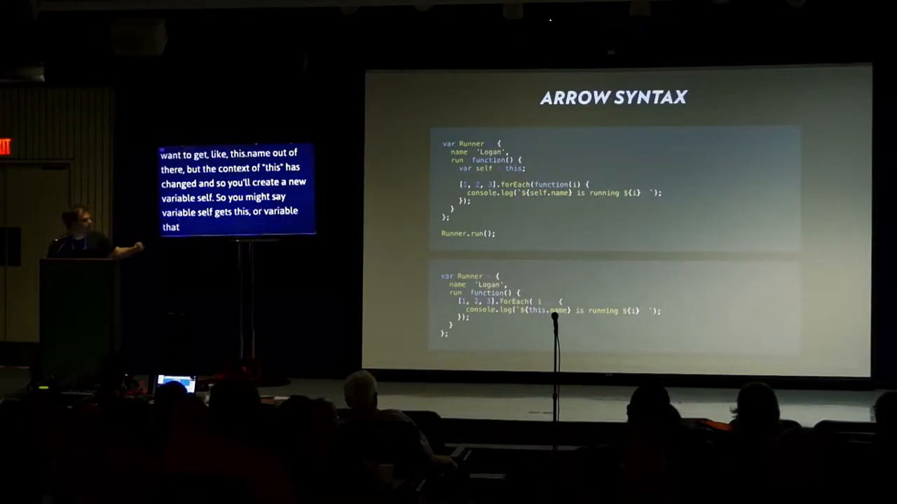
# Write an ES2015 spice/fremen snippet with const and let, and view its var-based ES5 output.
pyautogui.press('Right')
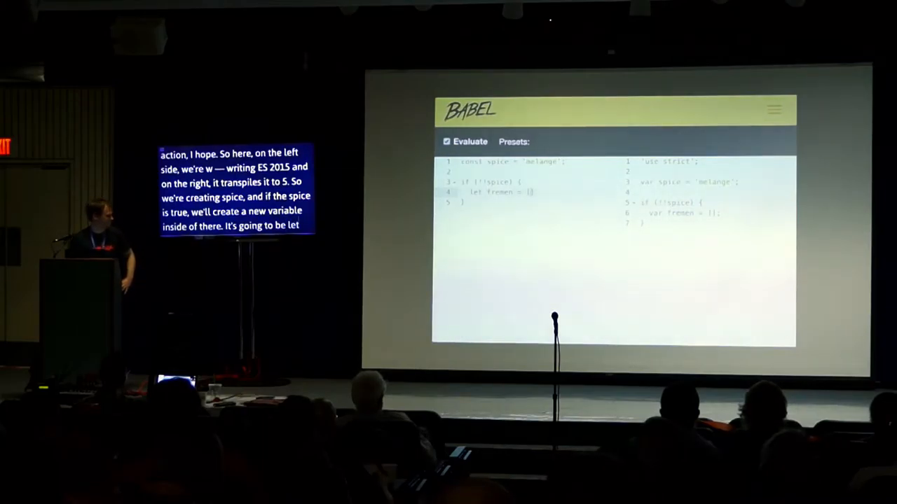
pyautogui.write("['paul']")
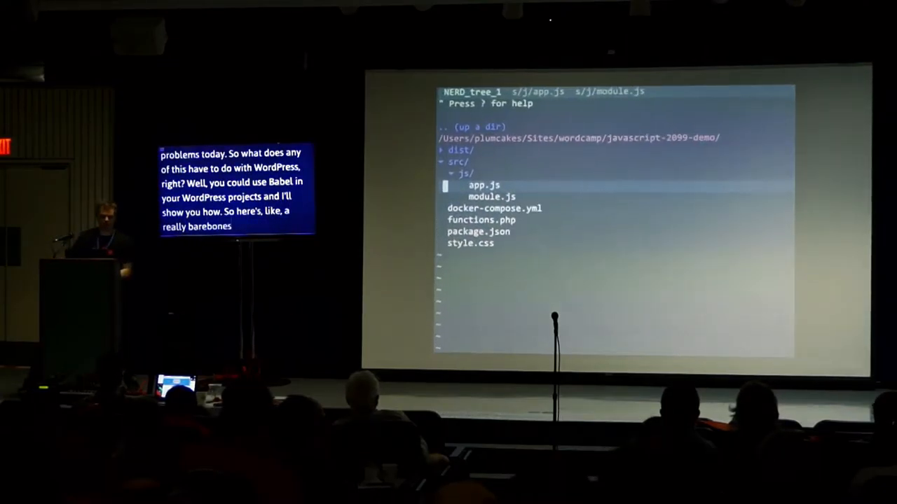
# Expand src/js in the NERDTree file tree to reveal app.js and module.js.
pyautogui.click(474, 184)
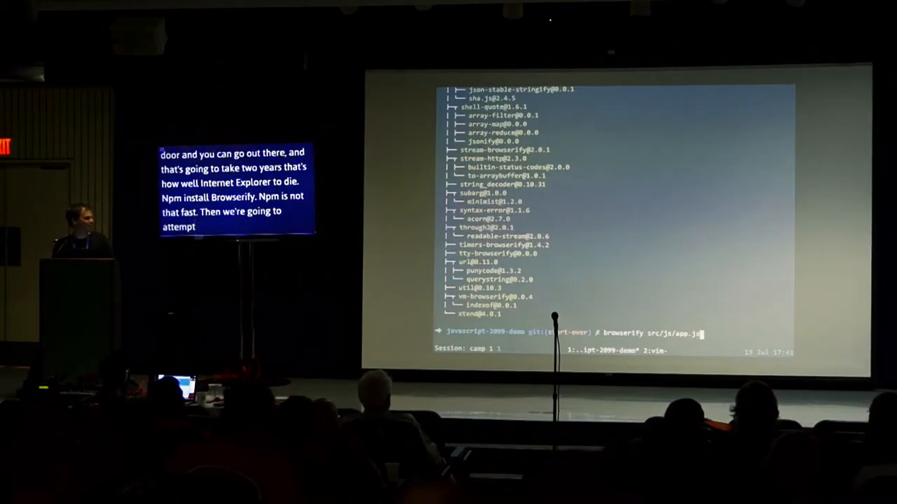
# Install babelify as a dev dependency and start a browserify src/js/app.js command.
pyautogui.write('-o dist/js')
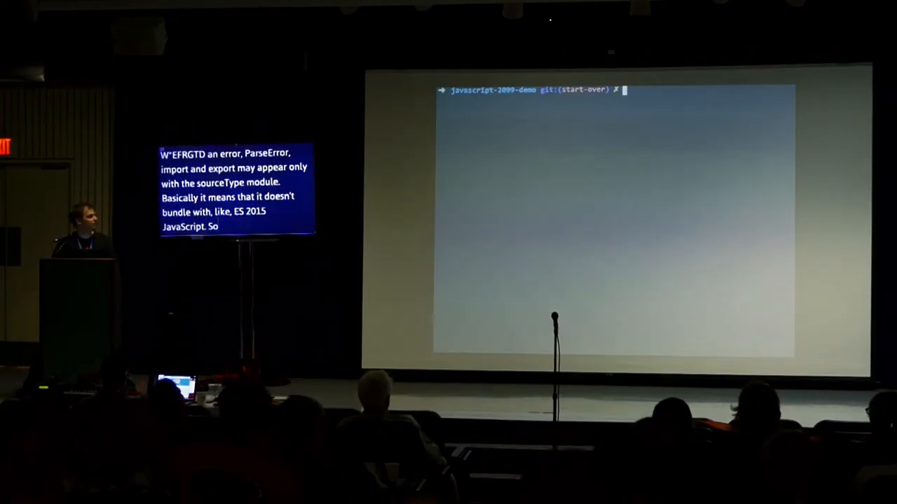
pyautogui.write('npm install bab')
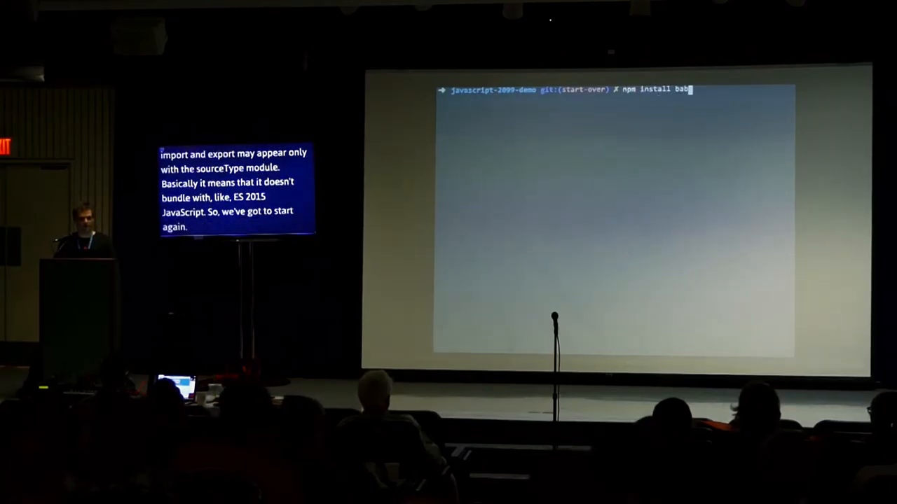
pyautogui.write('elify --save-dev')
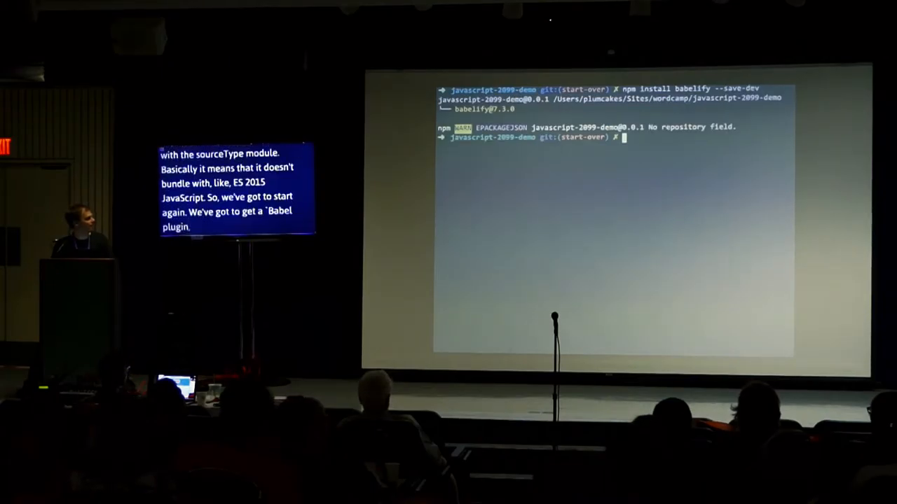
pyautogui.write('browserify \\')
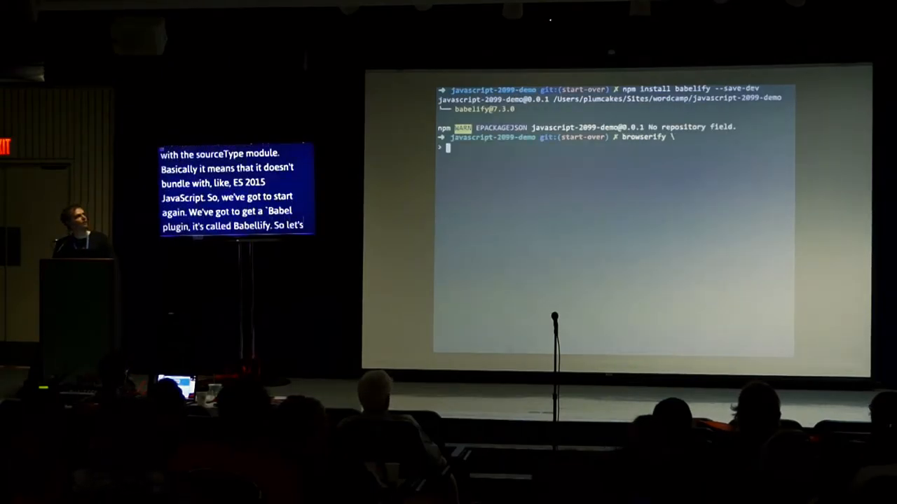
pyautogui.write('src/js/app.js -o dist/js/app.js \\')
pyautogui.write('--transform [ babelify ')
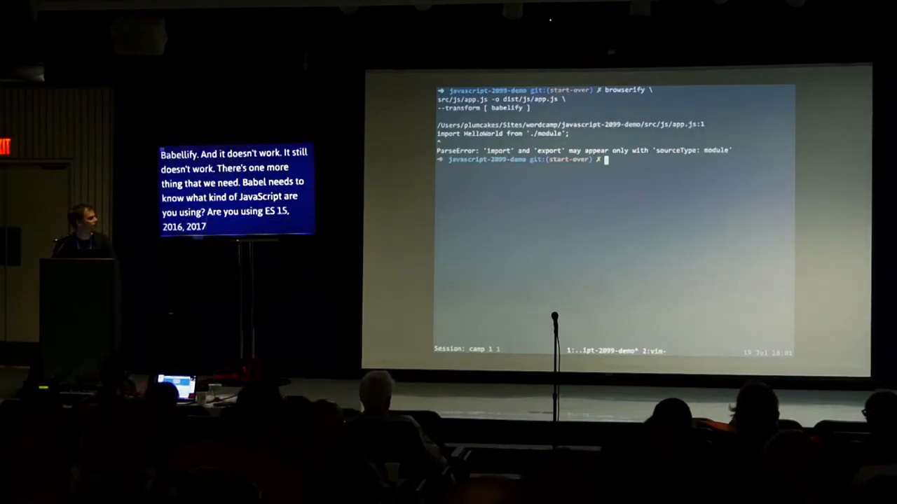
# Install babel-preset-es2015 and bundle app.js with the es2015 and es2017 Babel presets.
pyautogui.write('npm install b')
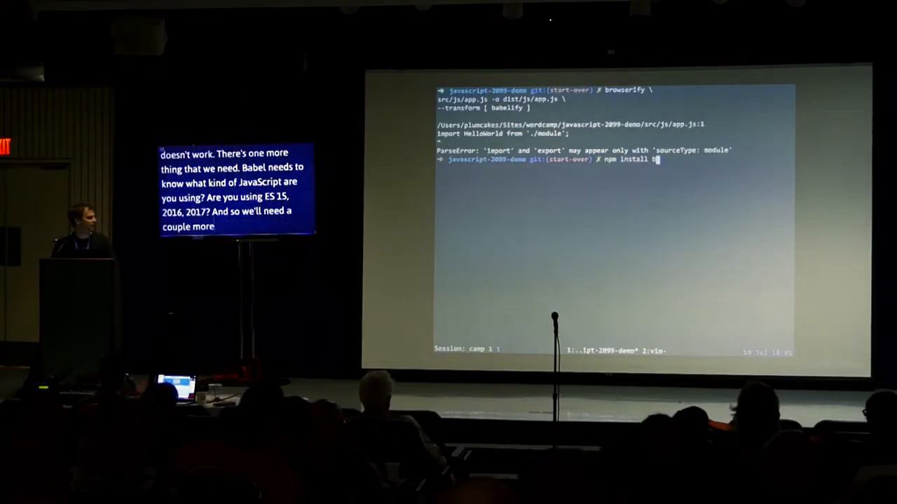
pyautogui.write('abel-preset-es2015')
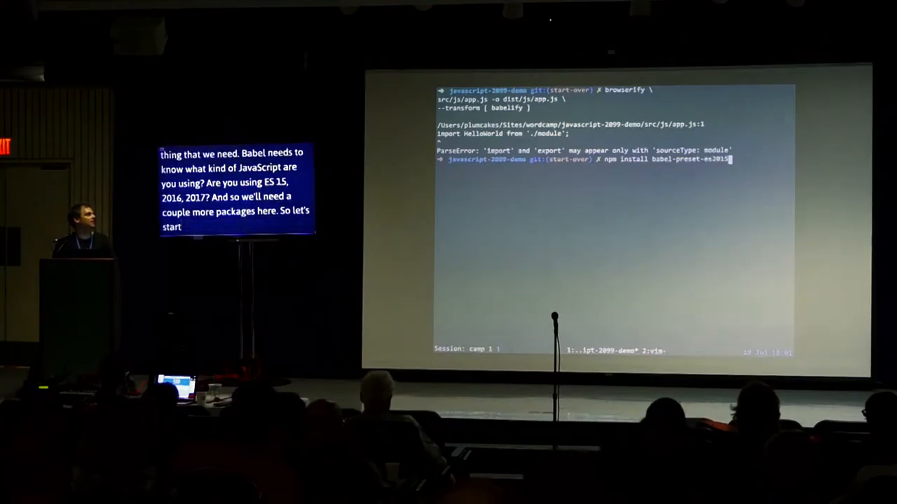
pyautogui.write('babel-preset-es2015')
pyautogui.write('--transform [ babel --presets [')
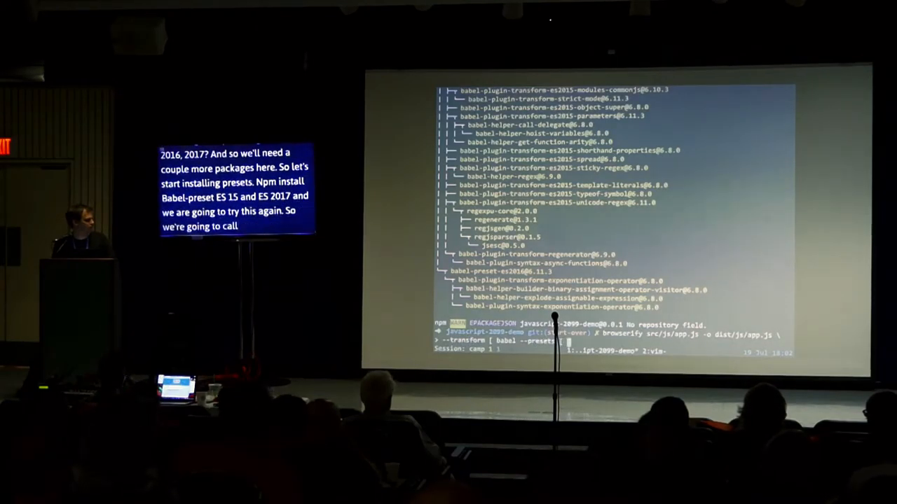
pyautogui.write('es2015 es2017')
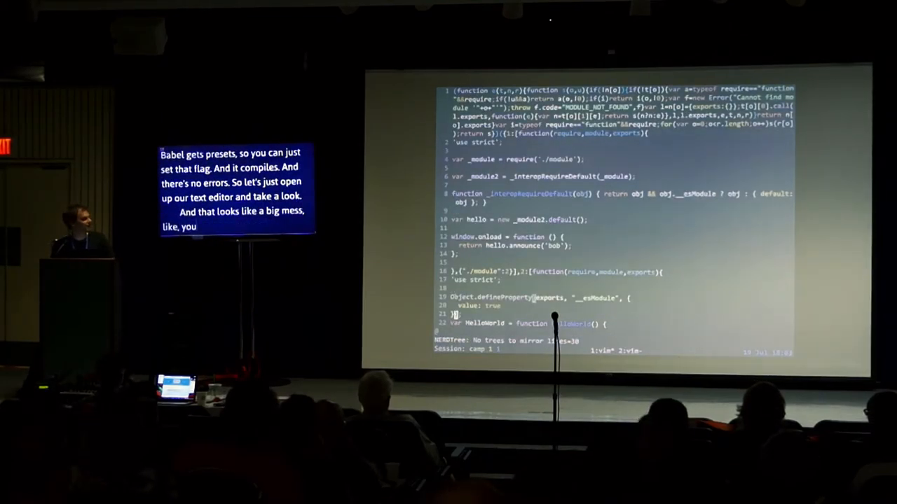
# Scroll through the transpiled dist/js/app.js in vim, then quit and clear the terminal.
pyautogui.scroll(-3)
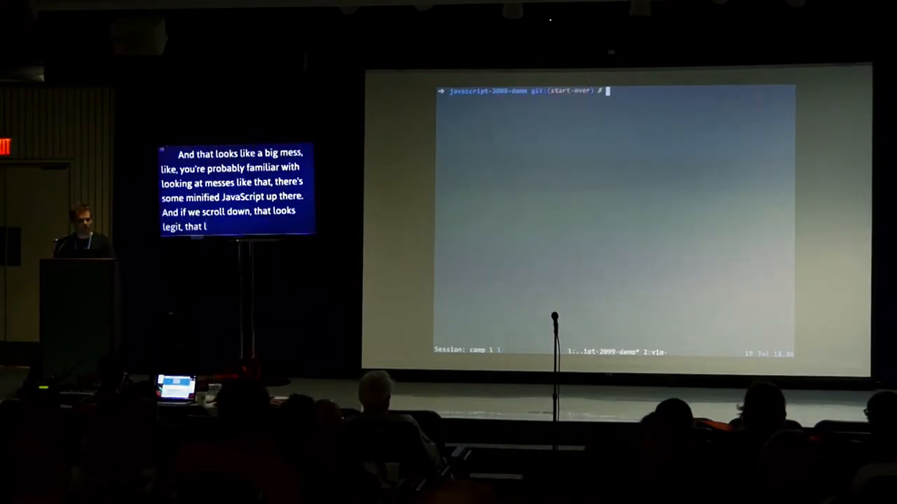
pyautogui.write('vim')
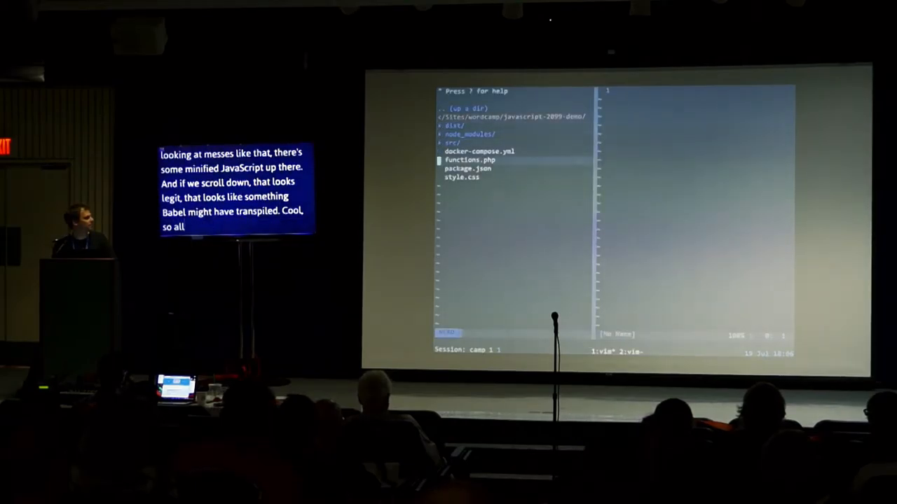
pyautogui.click(466, 160)
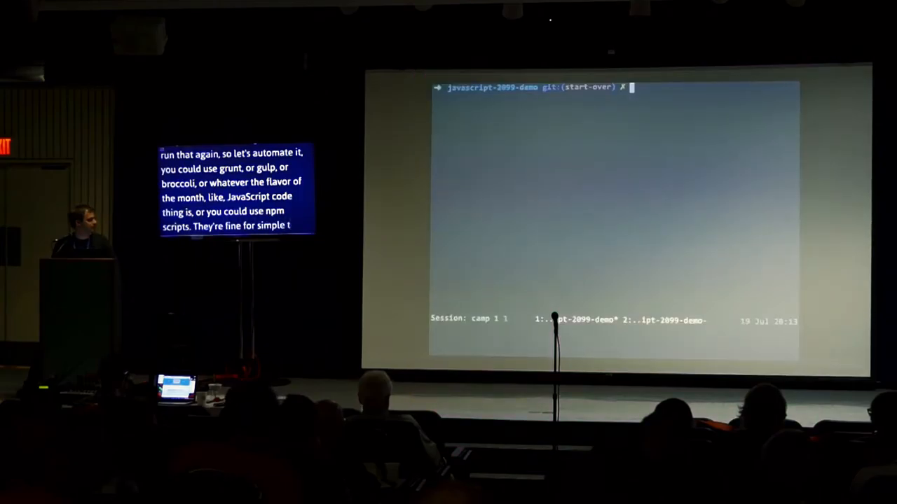
# Install browserify locally, uninstall the global browserify, and open package.json in vim.
pyautogui.write('npm n')
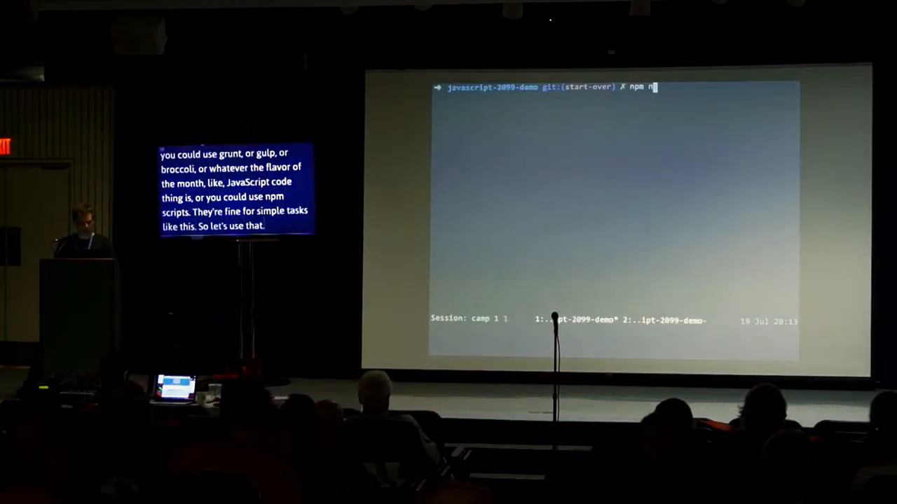
pyautogui.write('install browser')
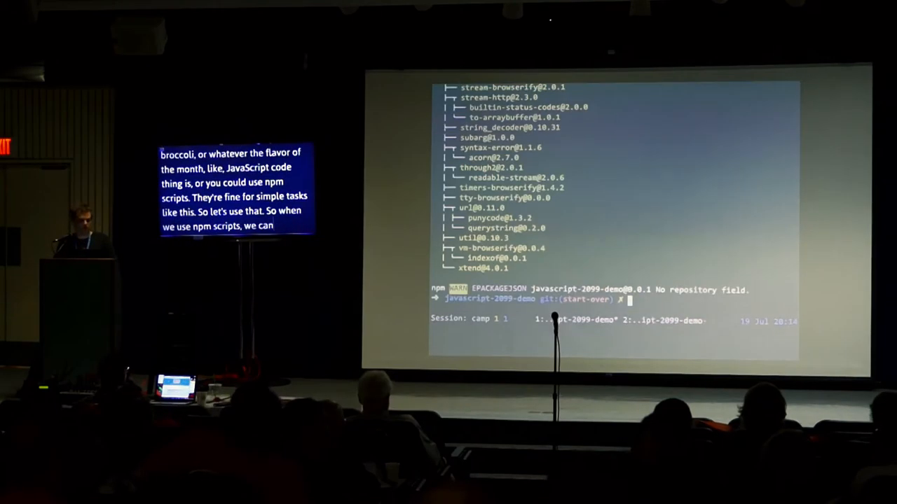
pyautogui.write('npm uninstall -g browserify')
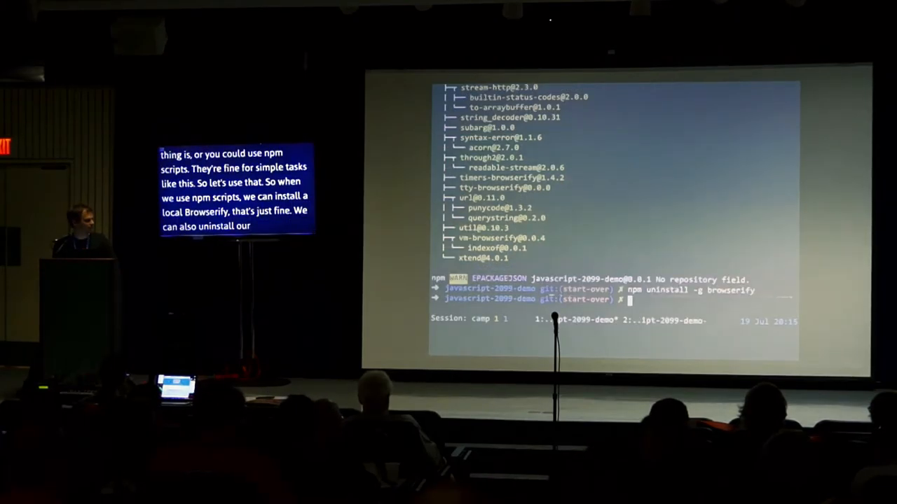
pyautogui.write('v1')
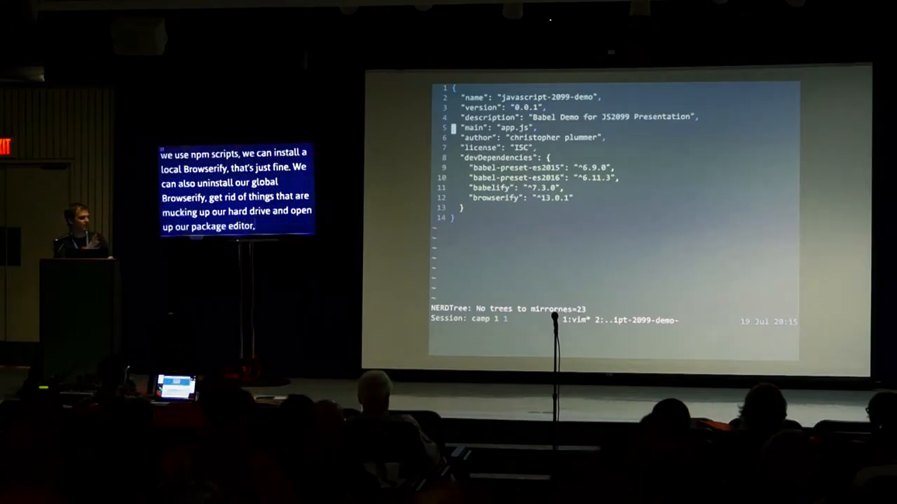
# Add Babel presets (es2015, es2016) and a browserify src/js/app.js build script to package.json.
pyautogui.press('i')
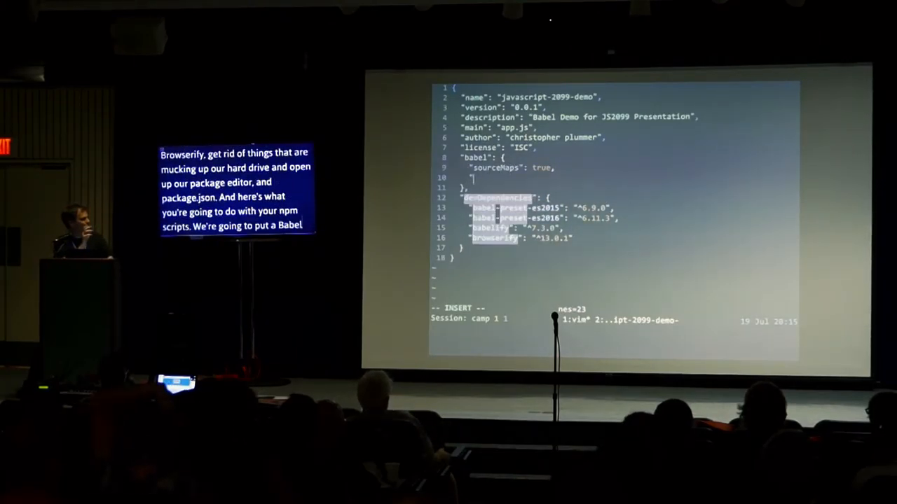
pyautogui.write('"presets": []')
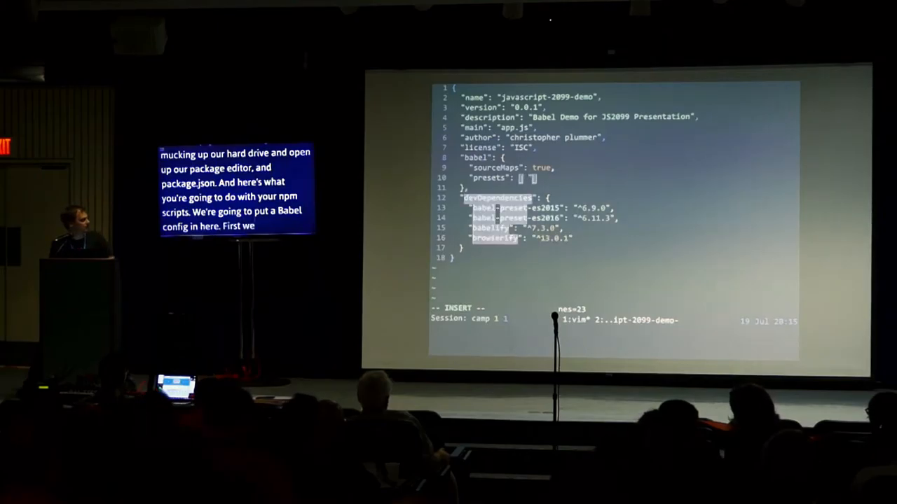
pyautogui.write('"es2015", "es2016"')
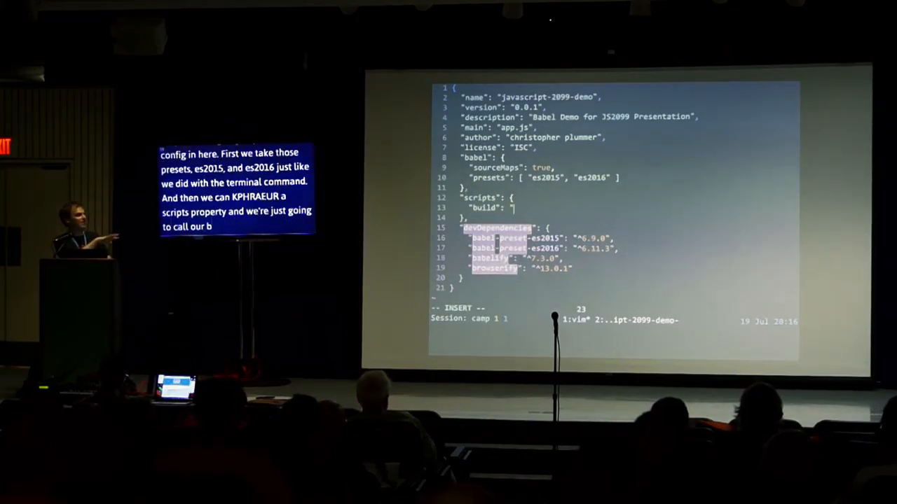
pyautogui.write('browserify')
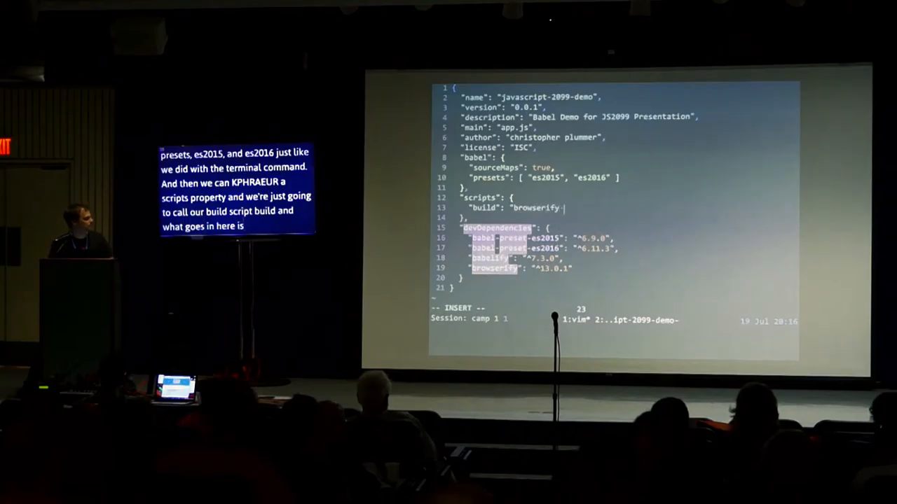
pyautogui.write('src/js/app.js -o')
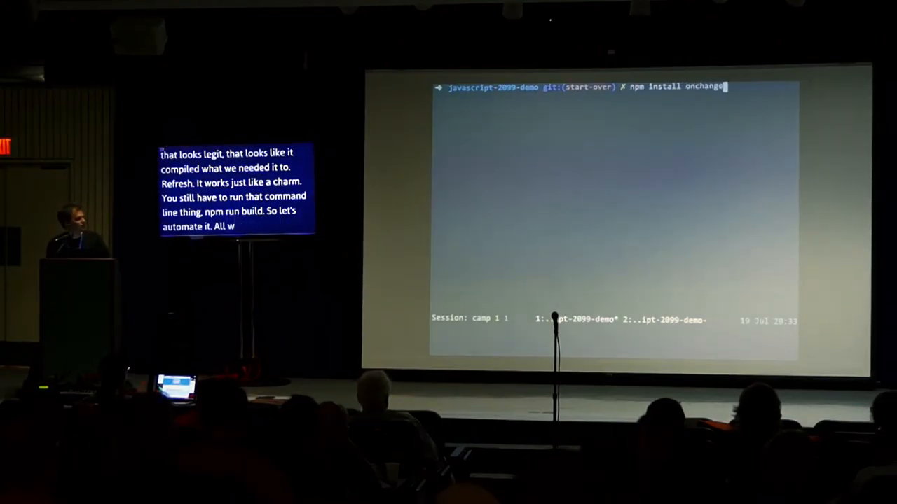
# Run npm install onchange --save-dev in the terminal.
pyautogui.write('--save-dev')
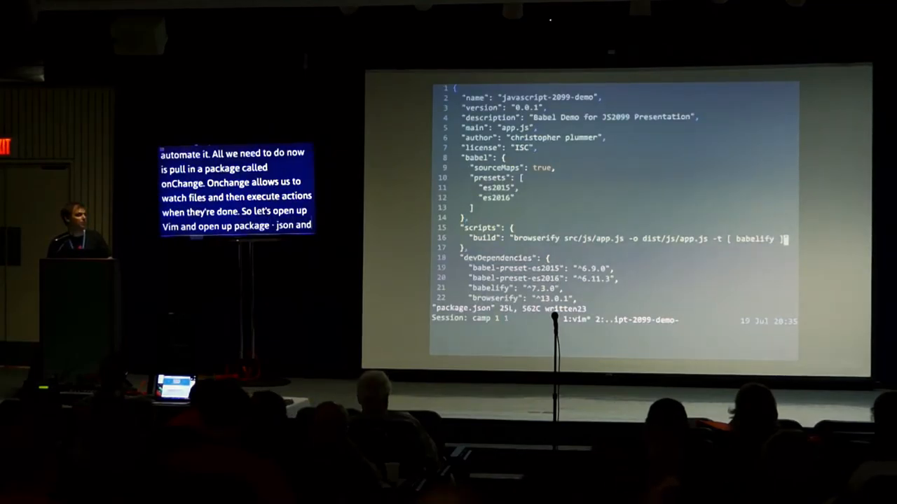
# Add "watch": "onchange 'src/**/*.js' -- npm run build" below the build script.
pyautogui.press('i')
pyautogui.write(',')
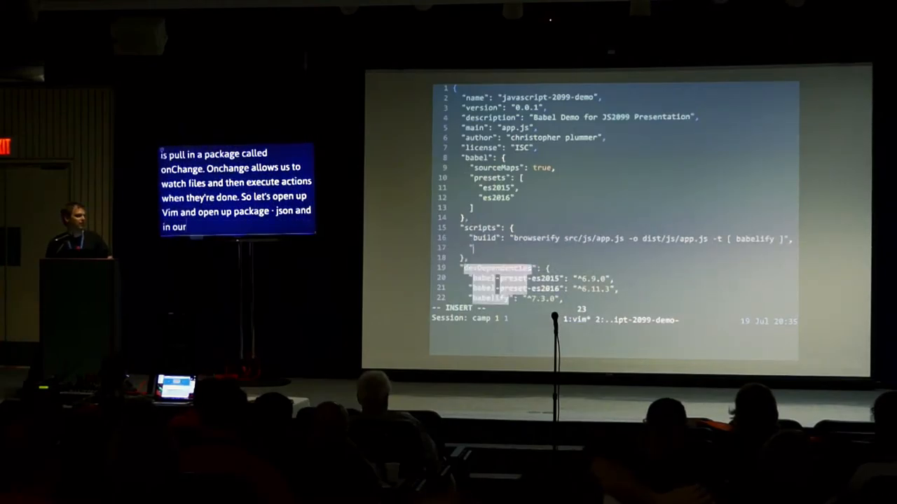
pyautogui.write('"watch": "onchange \'src/**/*.js')
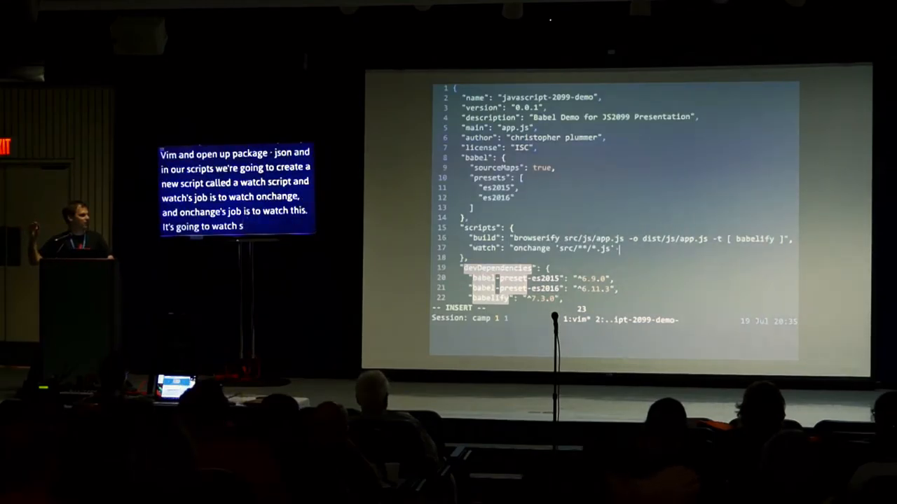
pyautogui.write('--')
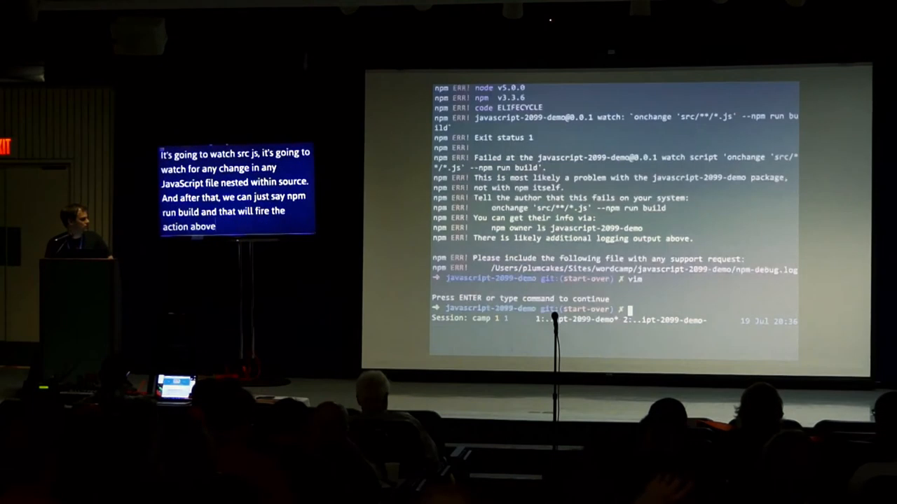
# Run npm run watch at the shell prompt.
pyautogui.write('npm run w')
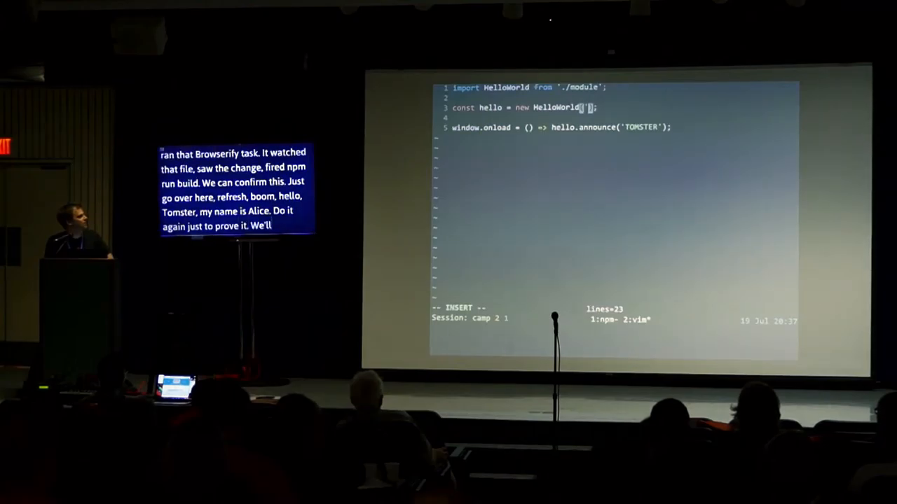
# Pass 'Sally' as the argument to HelloWorld() on line 3 of src/js/app.js.
pyautogui.write('Sally')
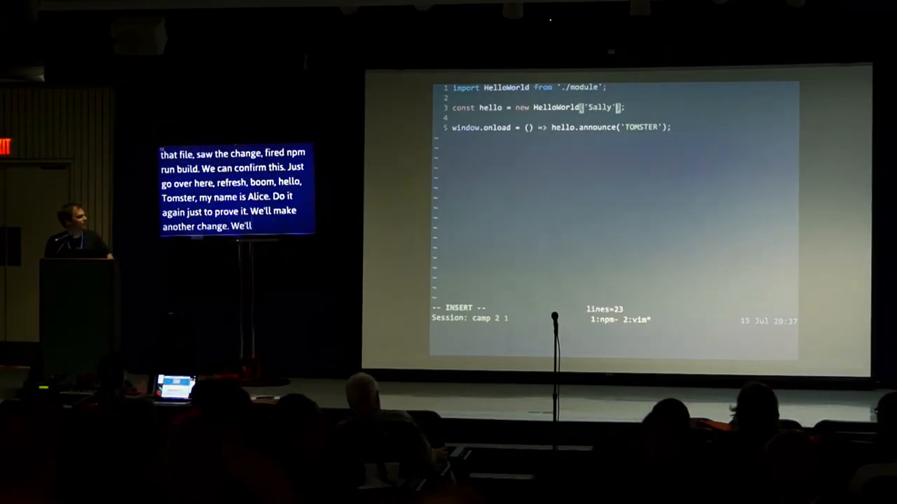